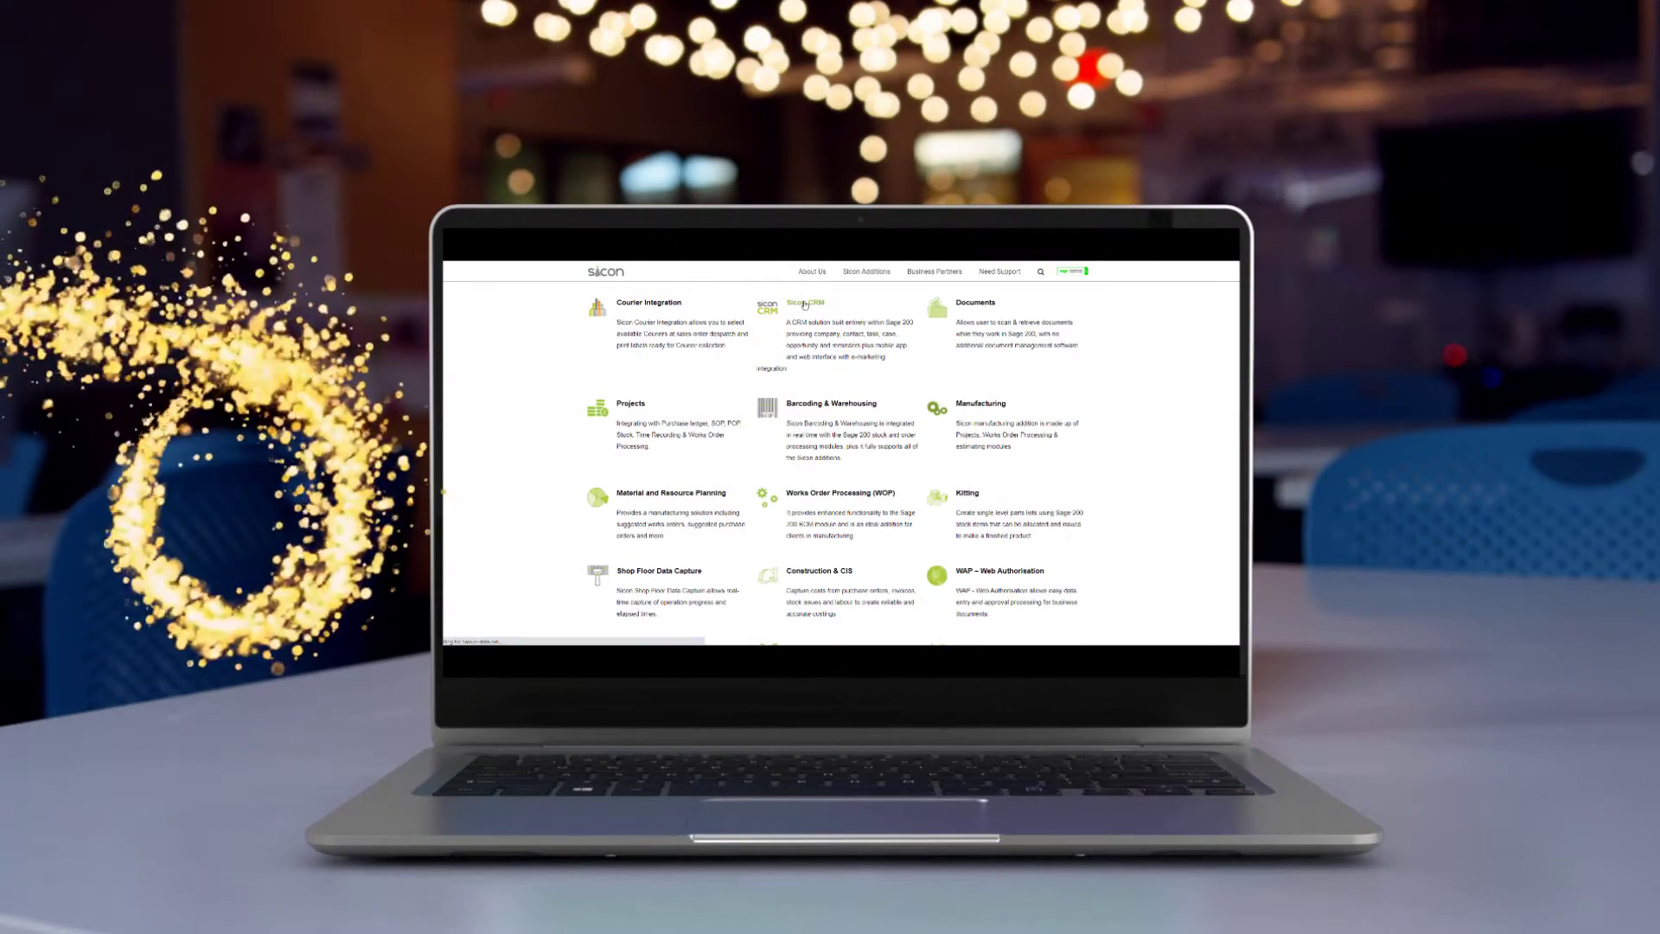
# Step: Go from the Additions listing to Sicon CRM's Help and User Guide and scroll its table of contents
pyautogui.click(805, 303)
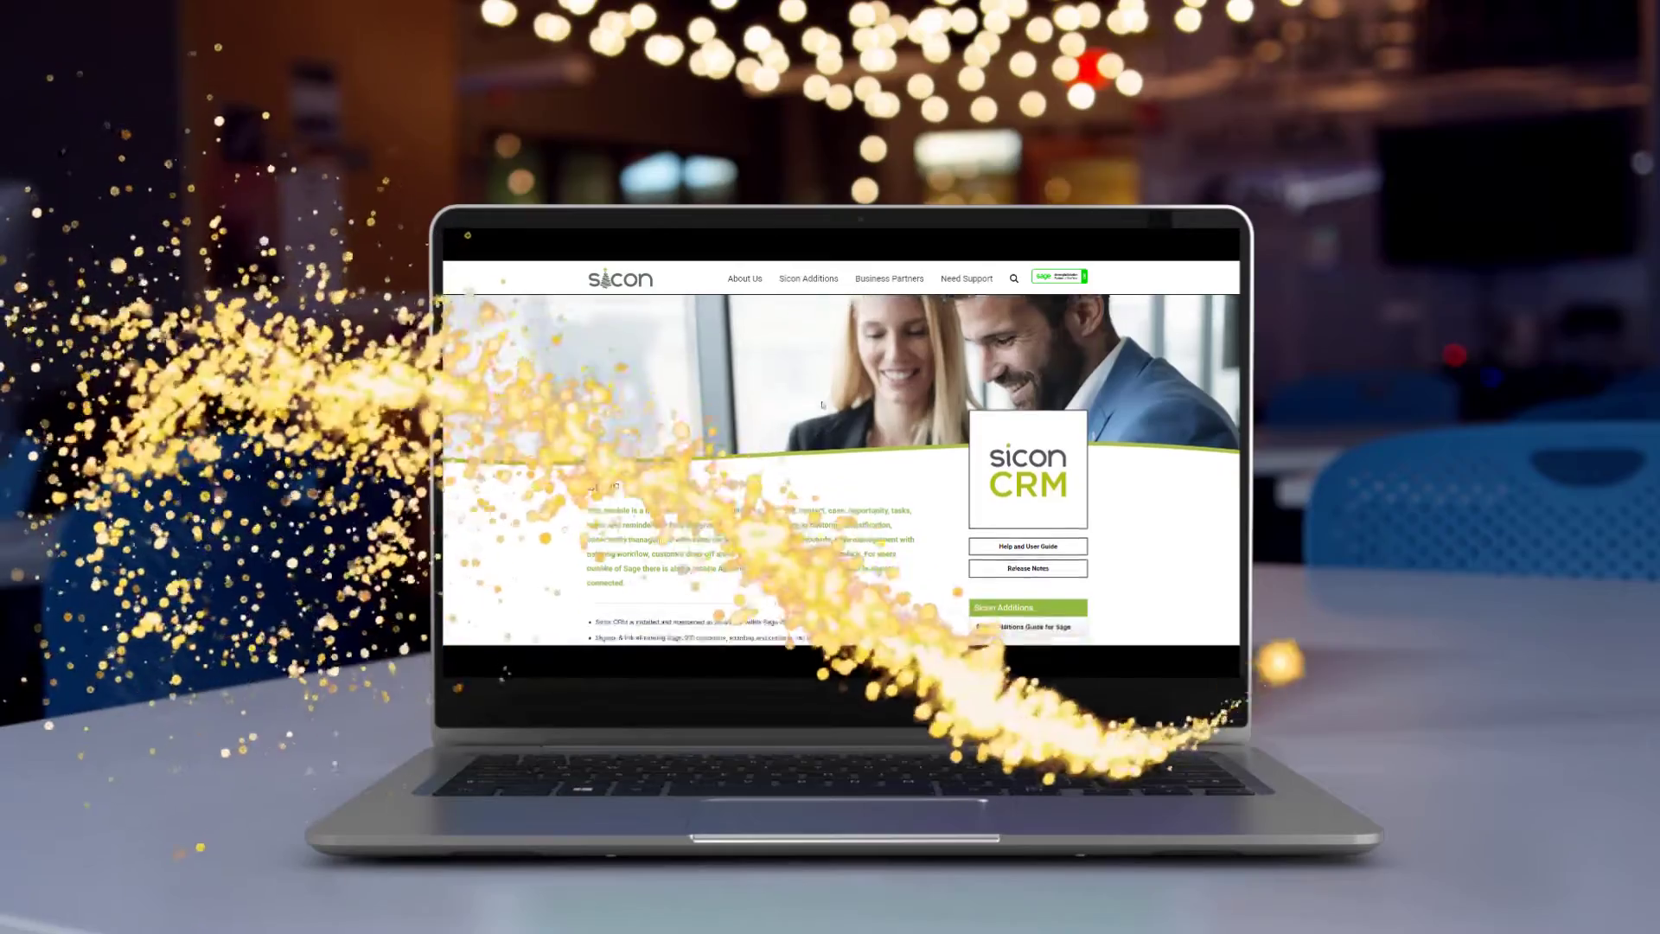
pyautogui.scroll(-3)
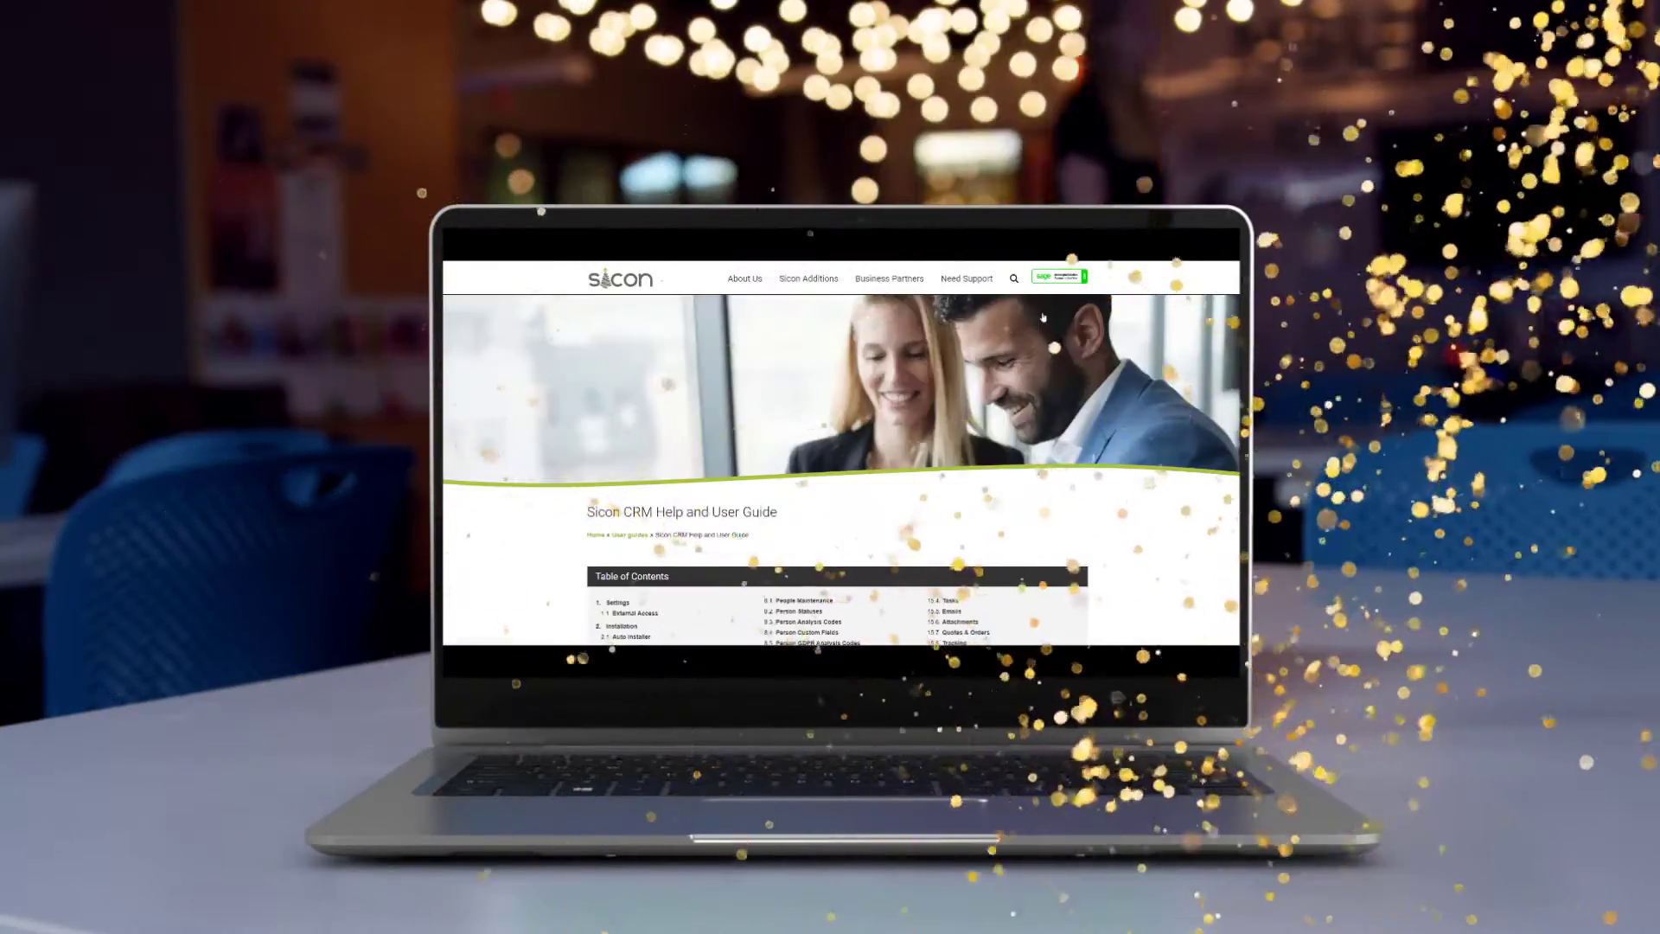
pyautogui.scroll(-3)
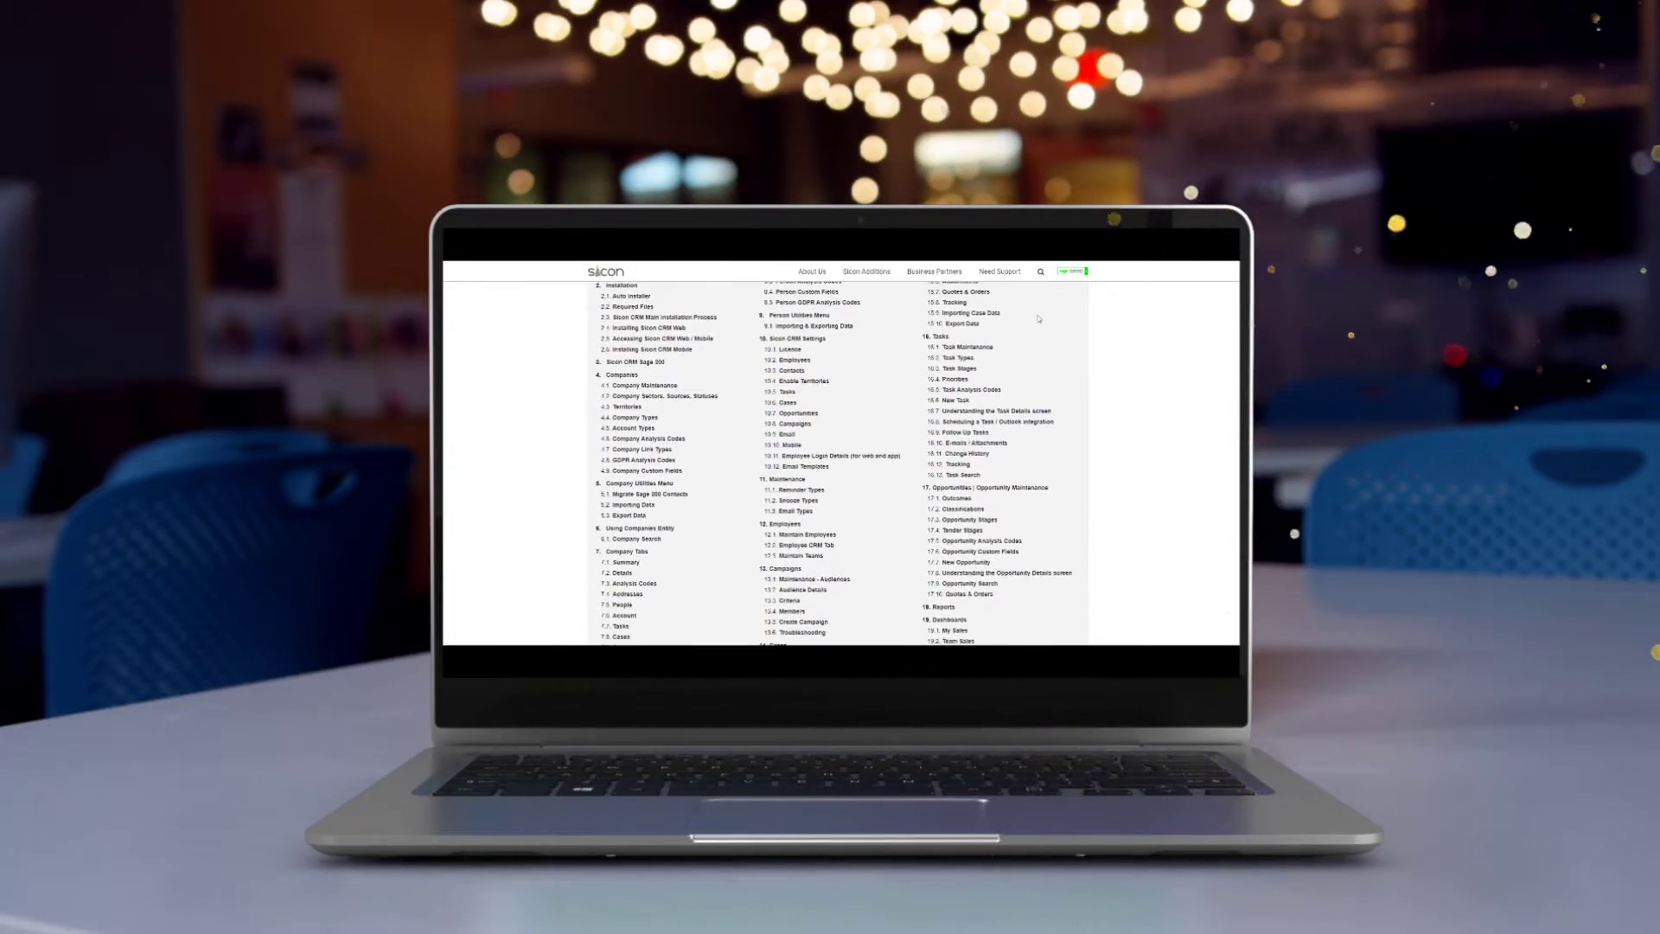